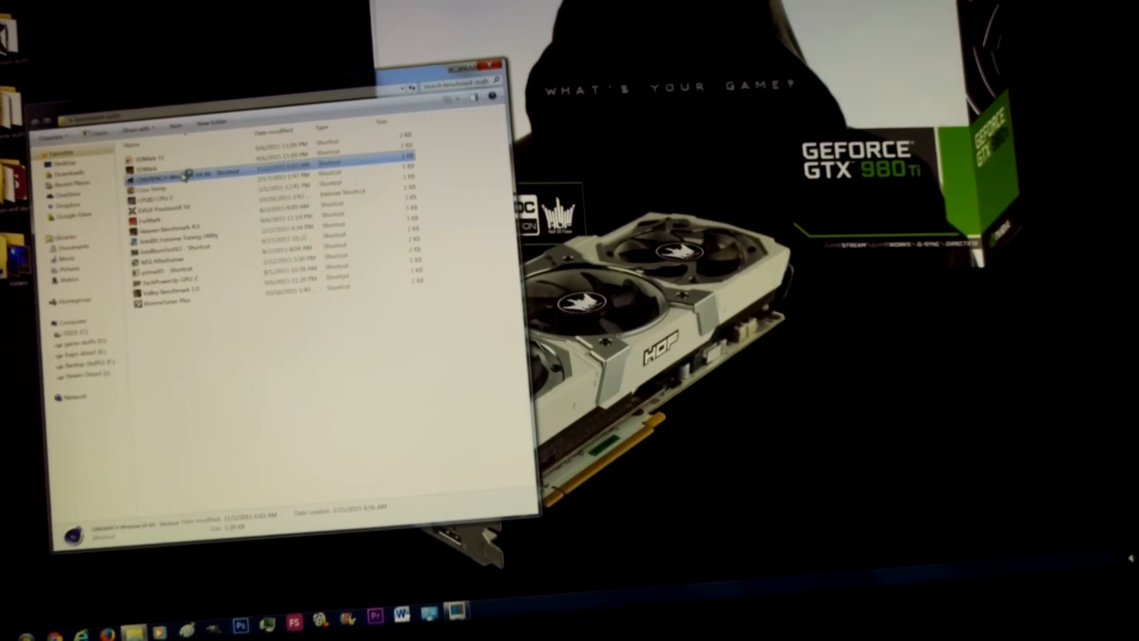
- Launch Cinebench from the CINEBENCH shortcut in the benchmark folder
double_click(168, 177)
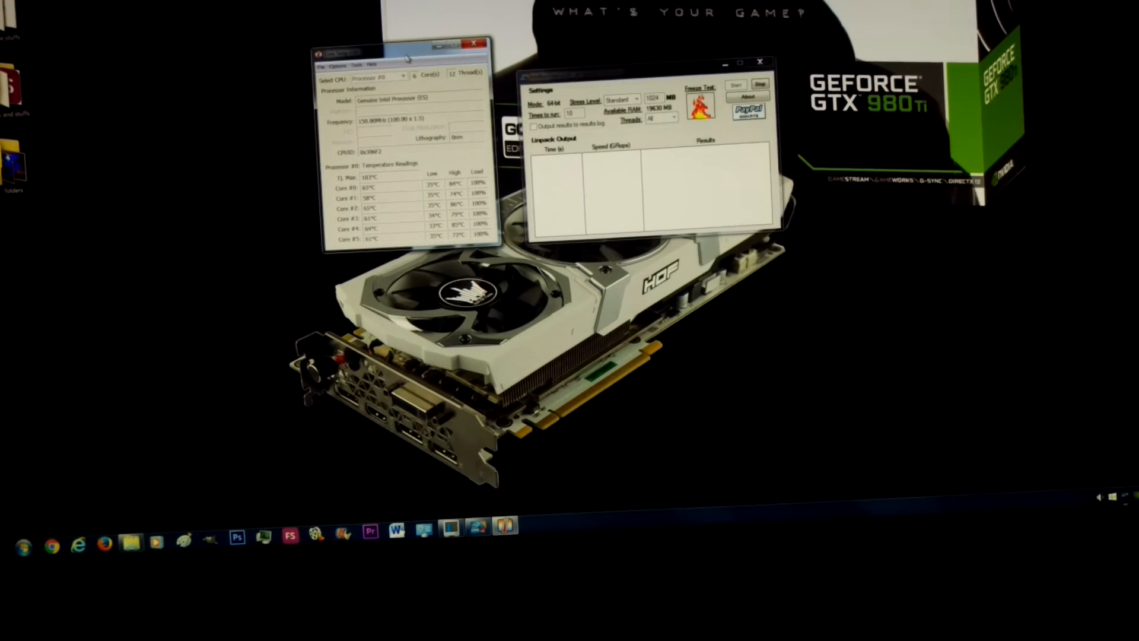
- Start the Standard Linpack stress test on all threads with Core Temp monitoring beside it
left_click(736, 85)
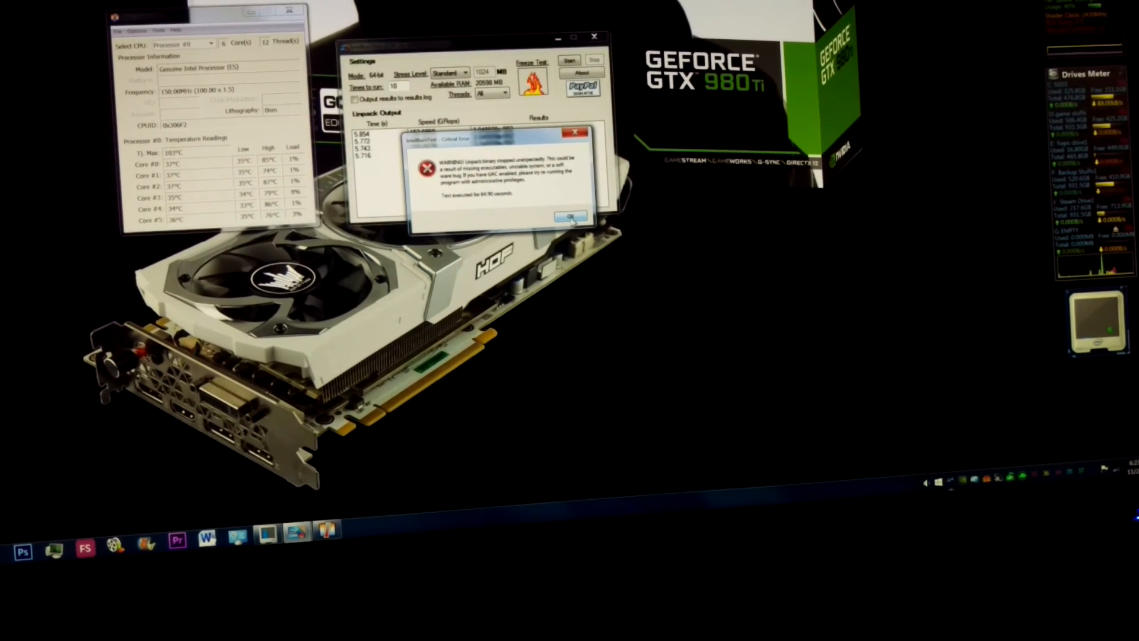
- Dismiss the Linpack critical error, leaving the four logged results visible
left_click(570, 216)
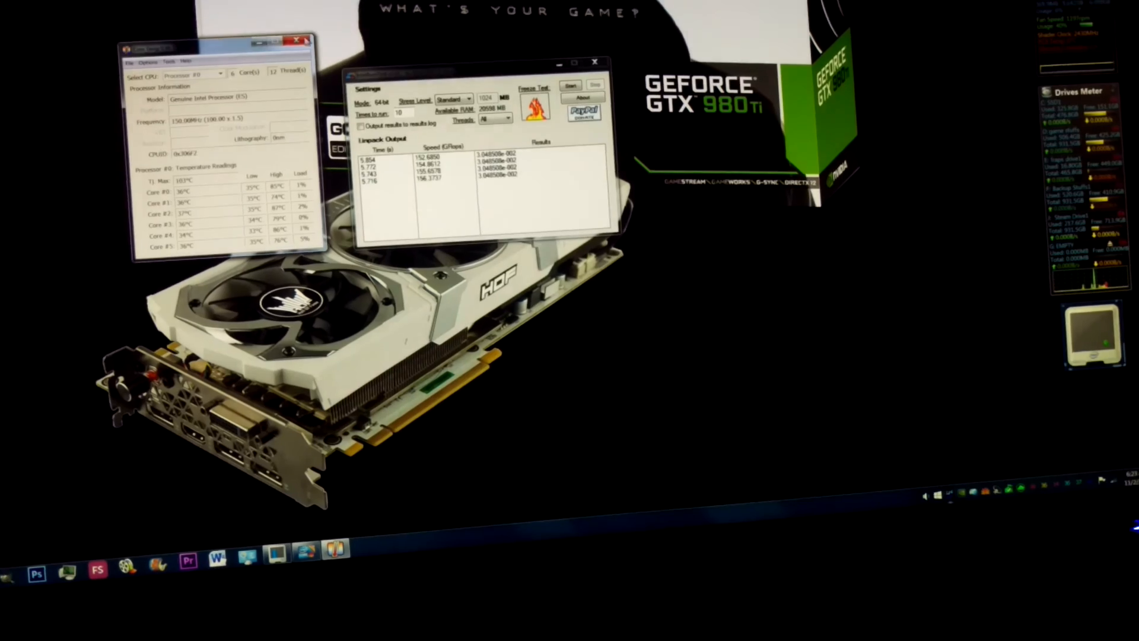